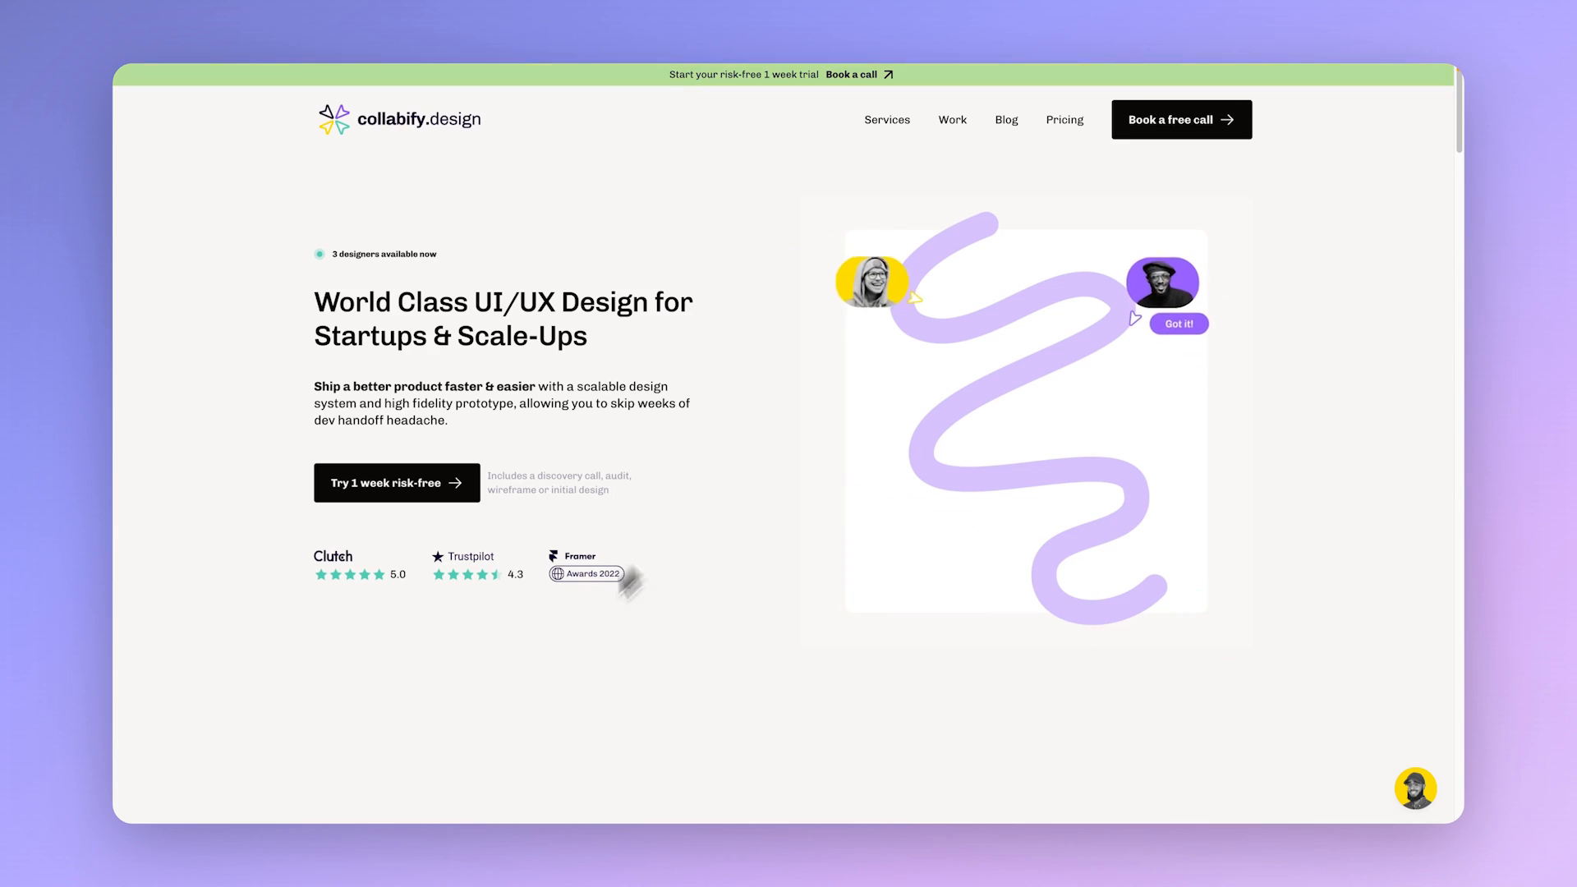
- Scroll down through the Collabify.design agency homepage
scroll("down", 3)
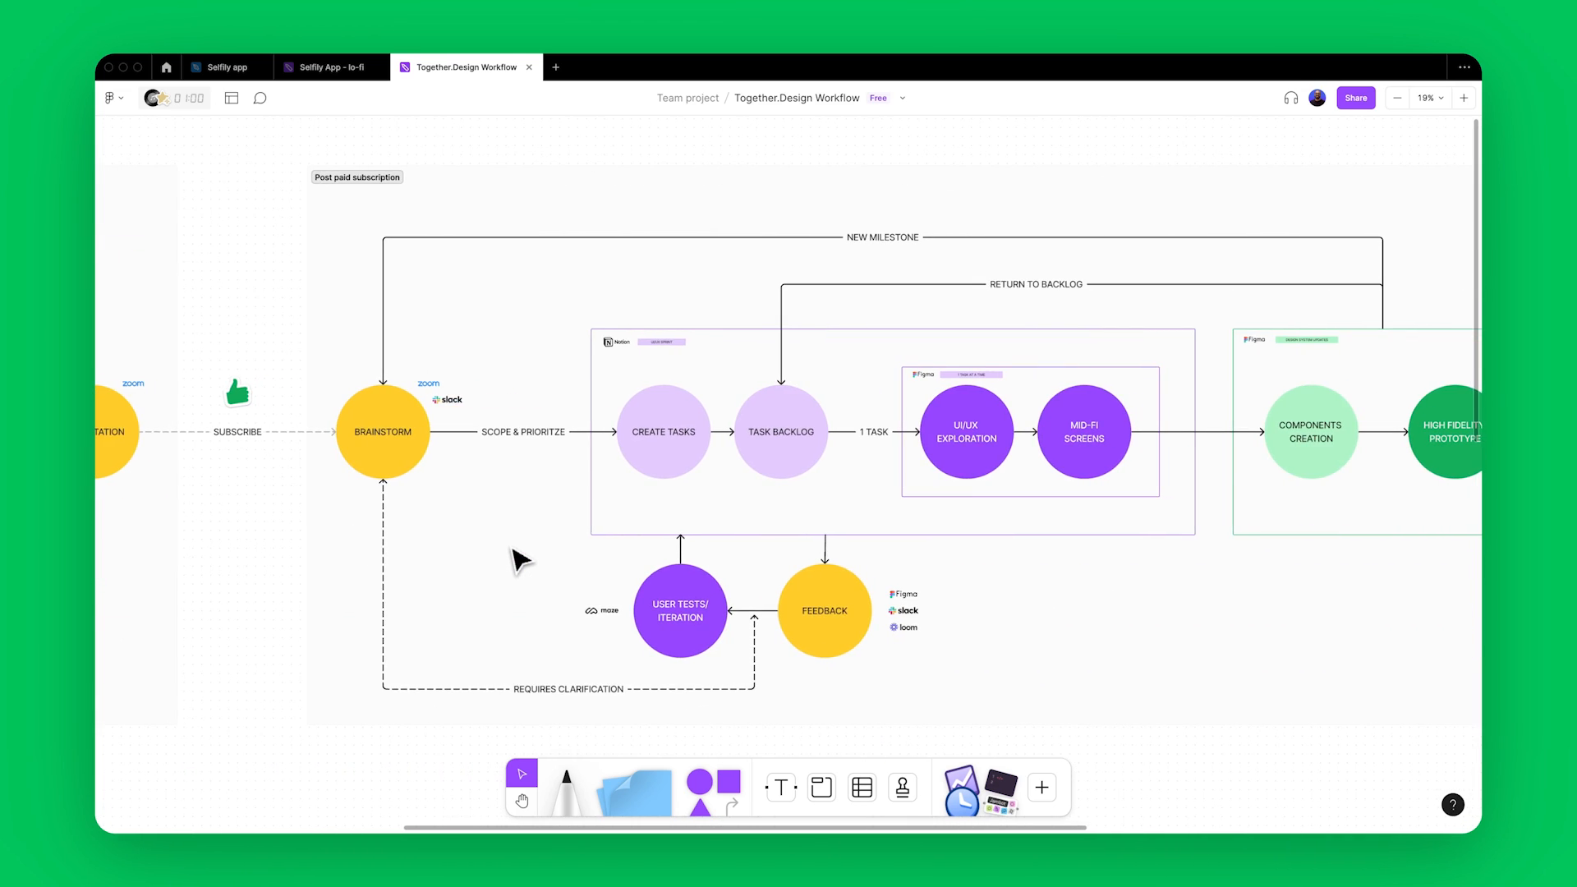
left_click(332, 67)
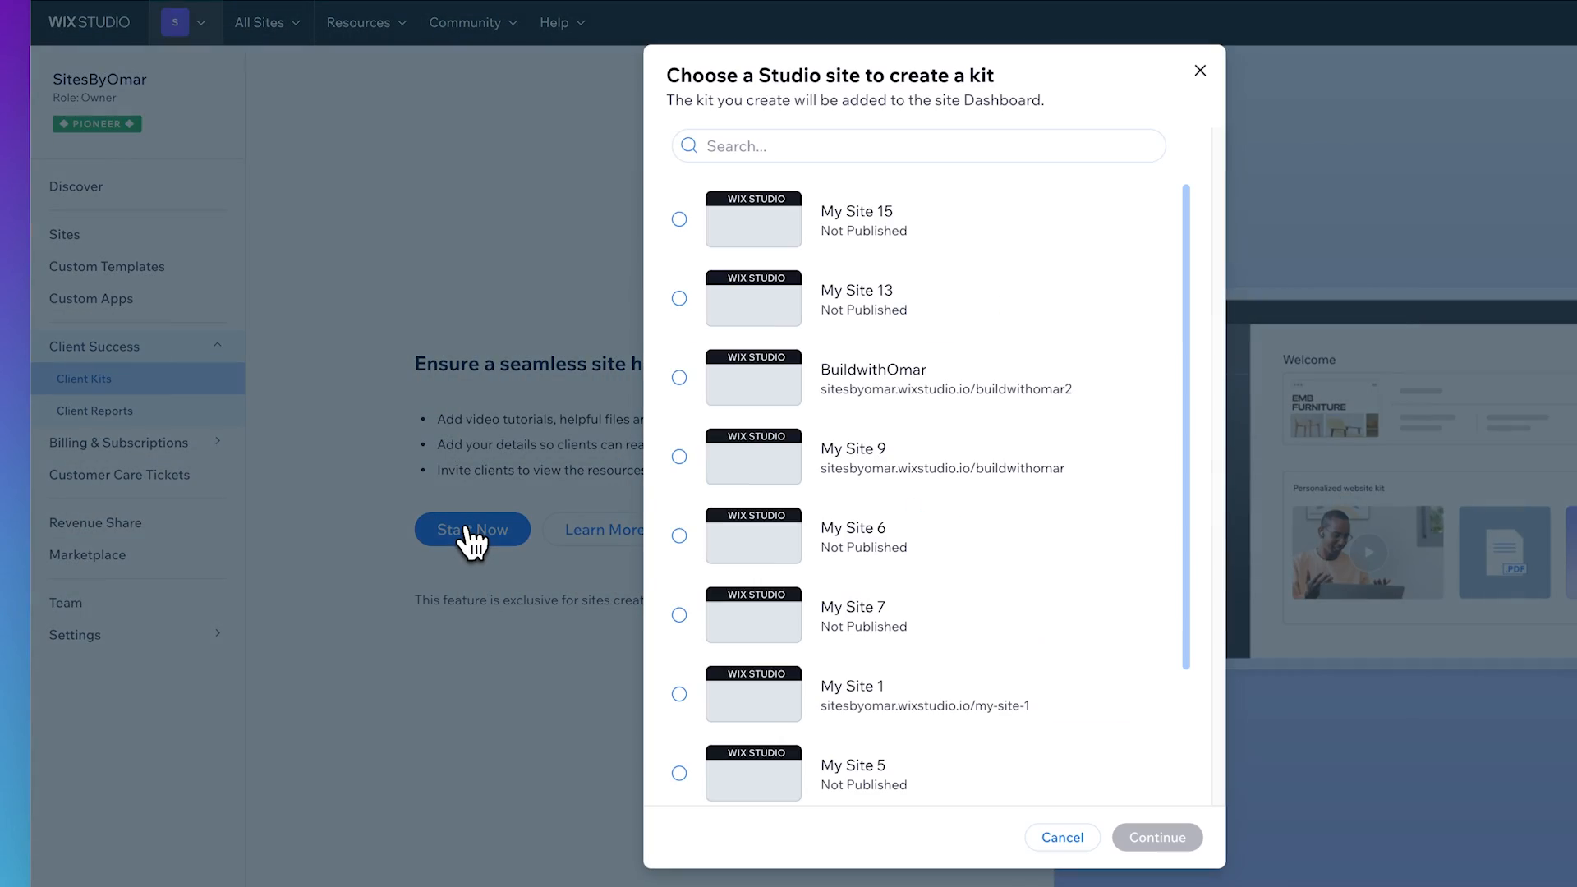
- Start a client kit and create a new custom template named Personal
left_click(1156, 837)
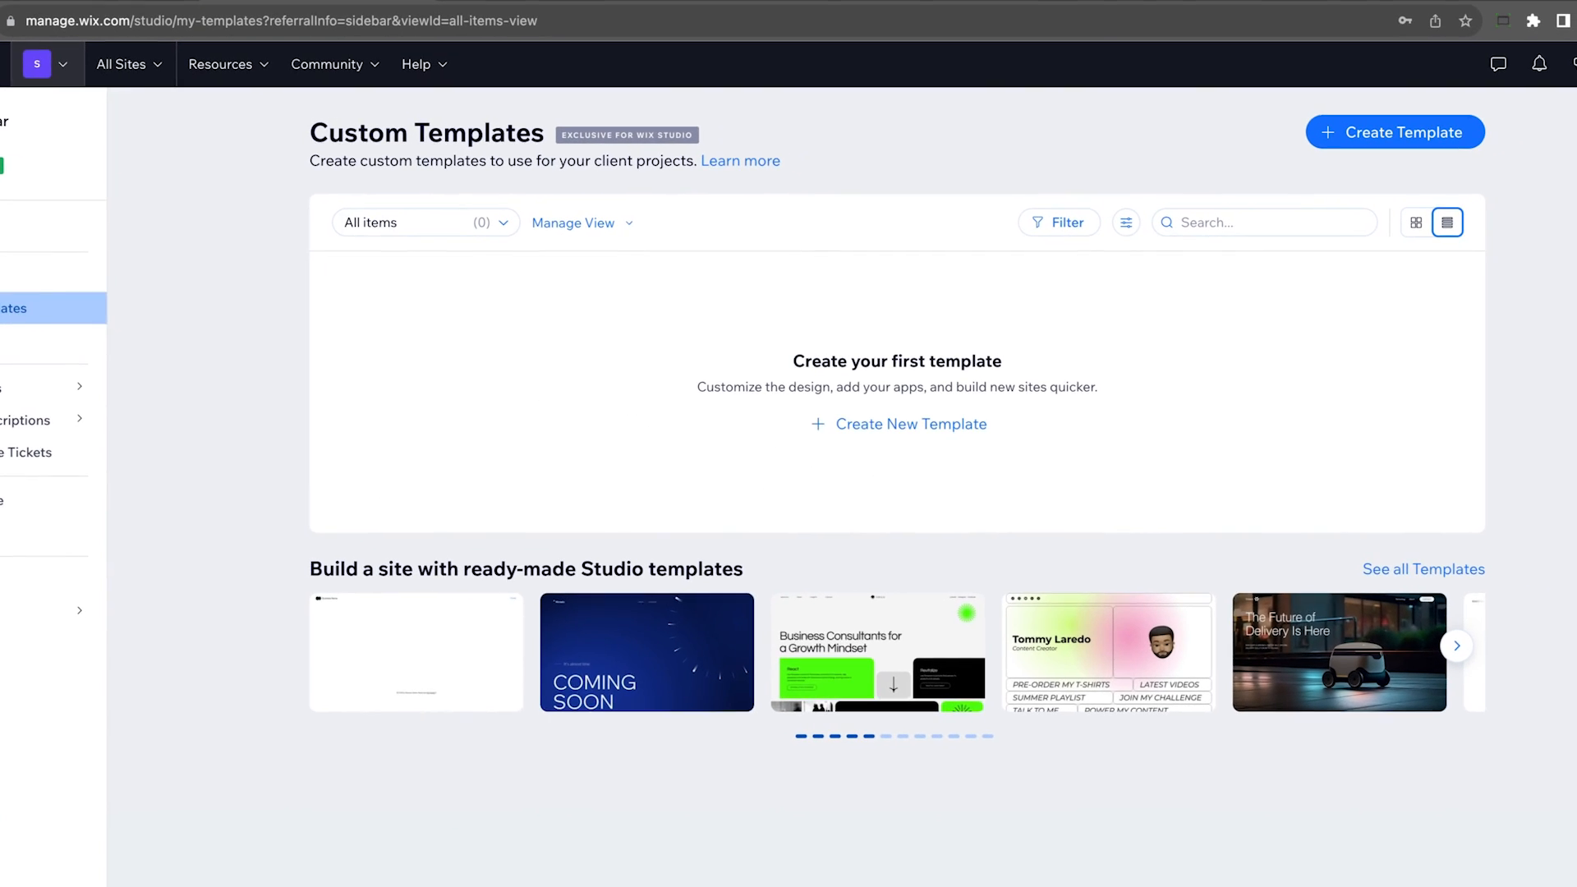
left_click(909, 424)
type("Personal")
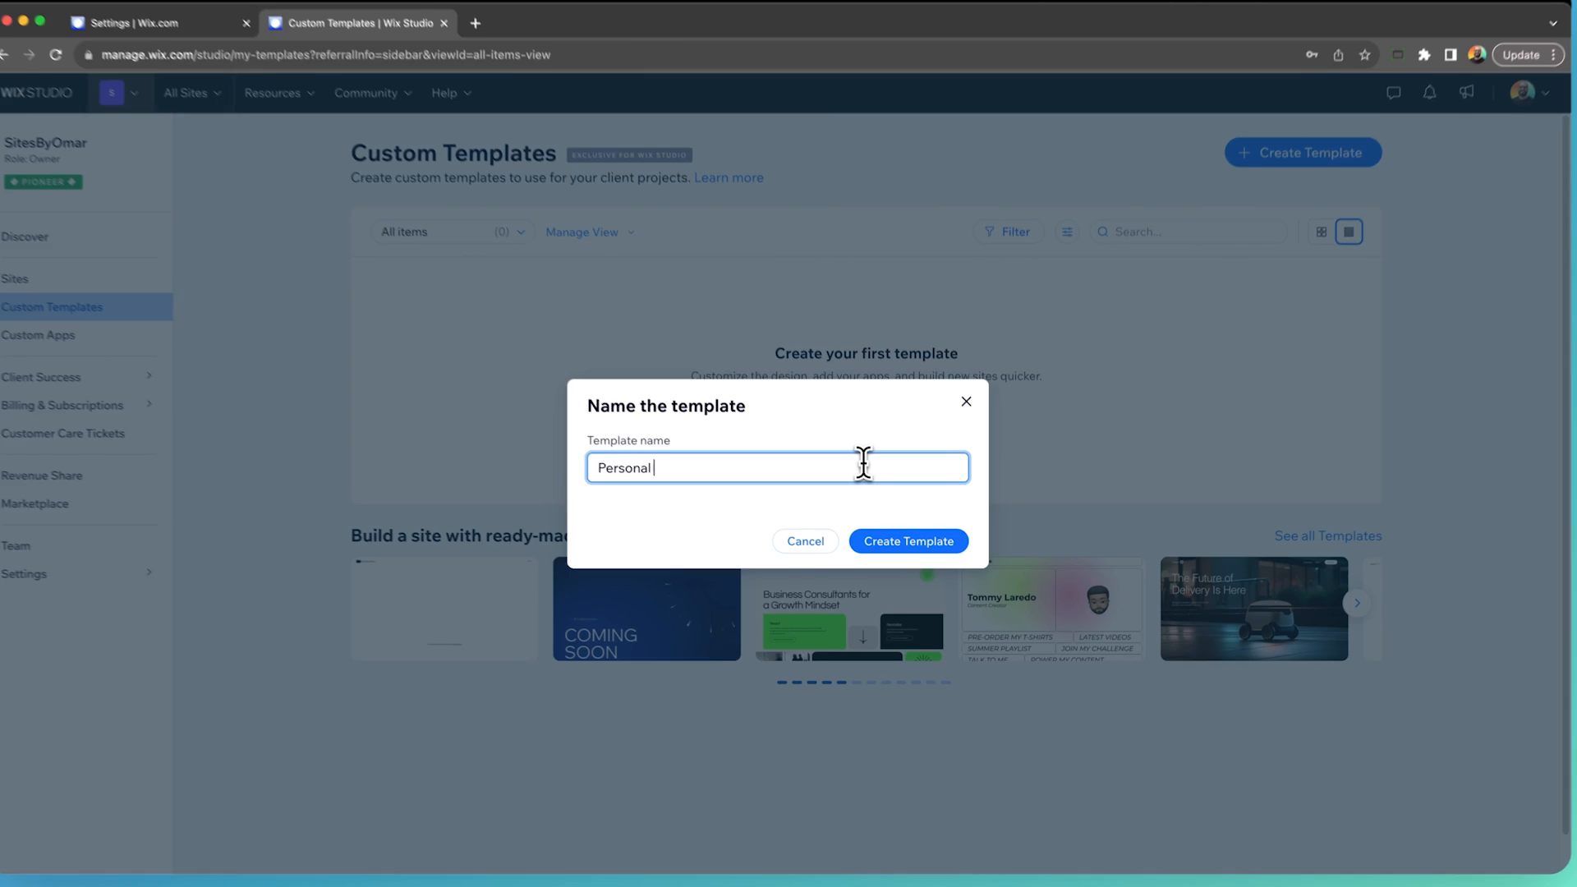
left_click(906, 542)
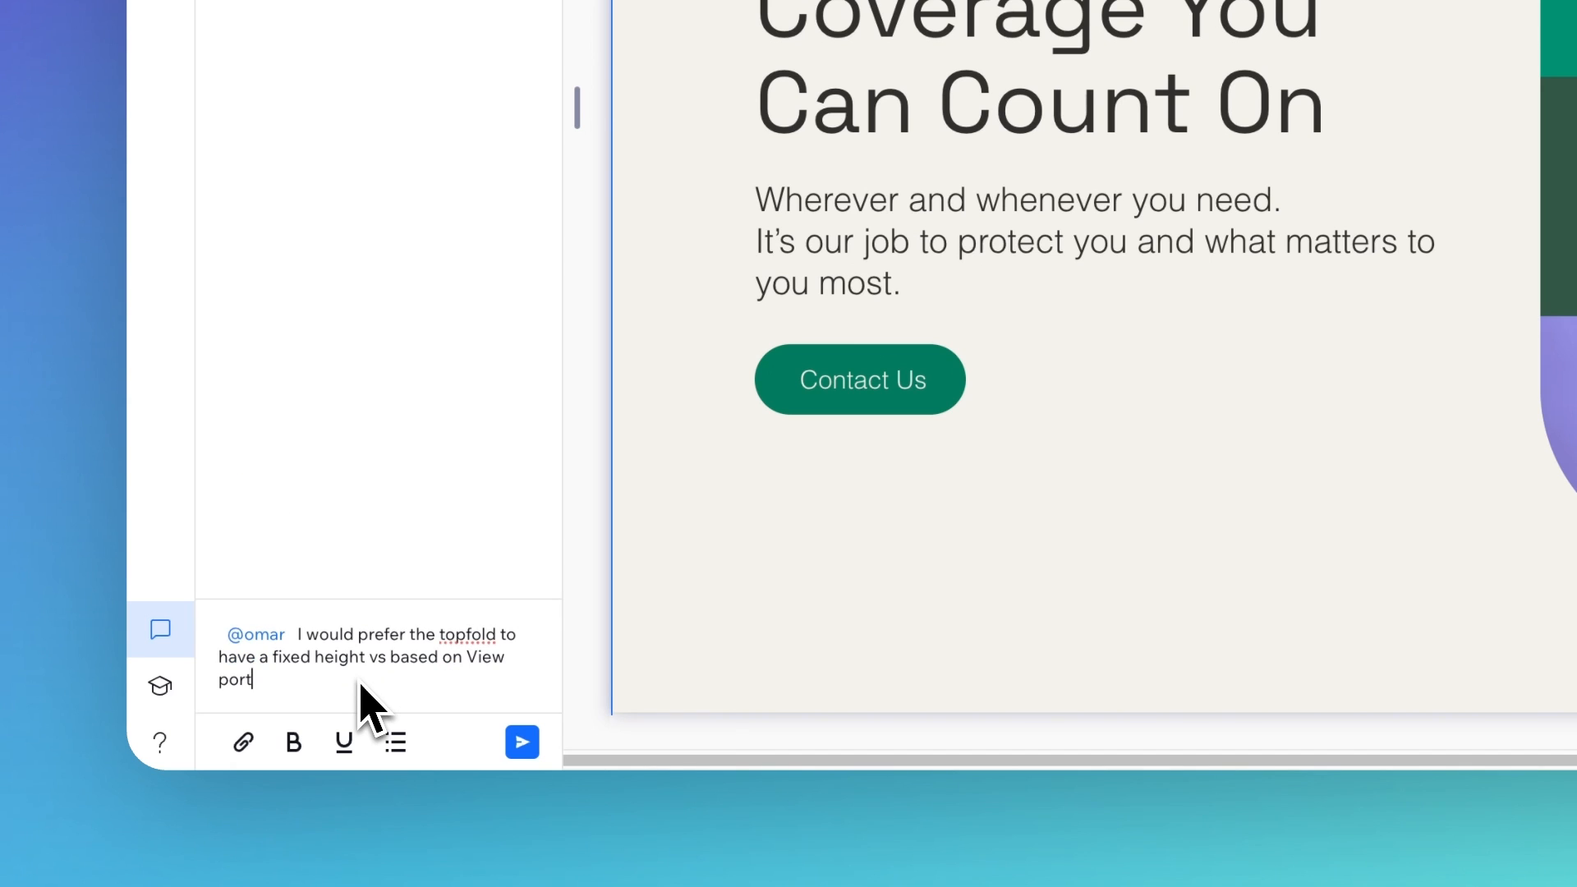
- Post the fixed-height top fold comment and return to the Sites list
left_click(521, 743)
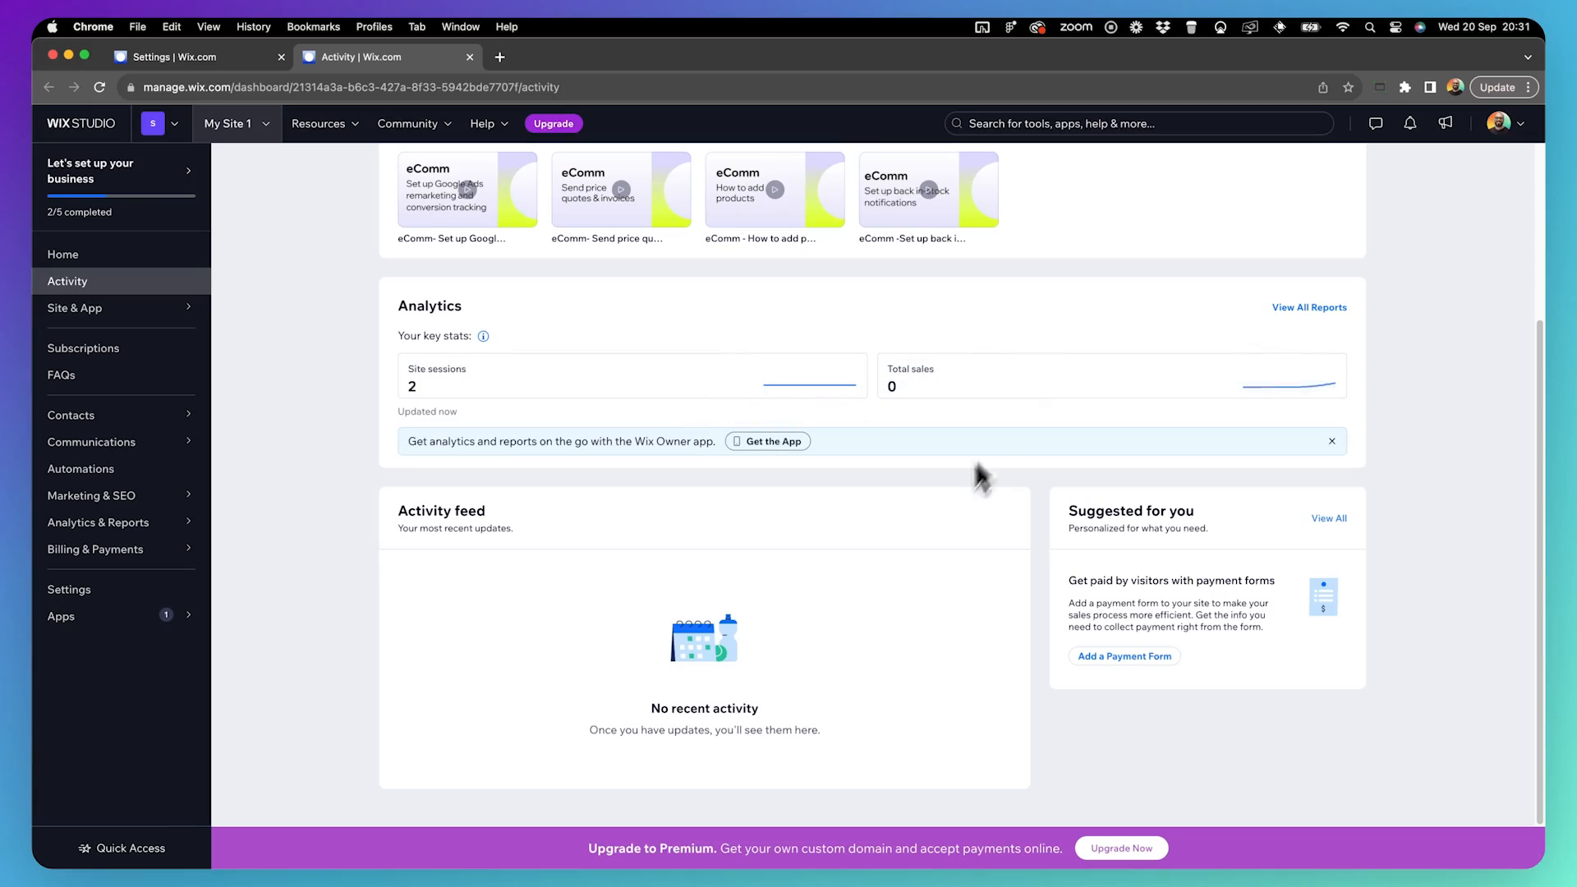
left_click(765, 440)
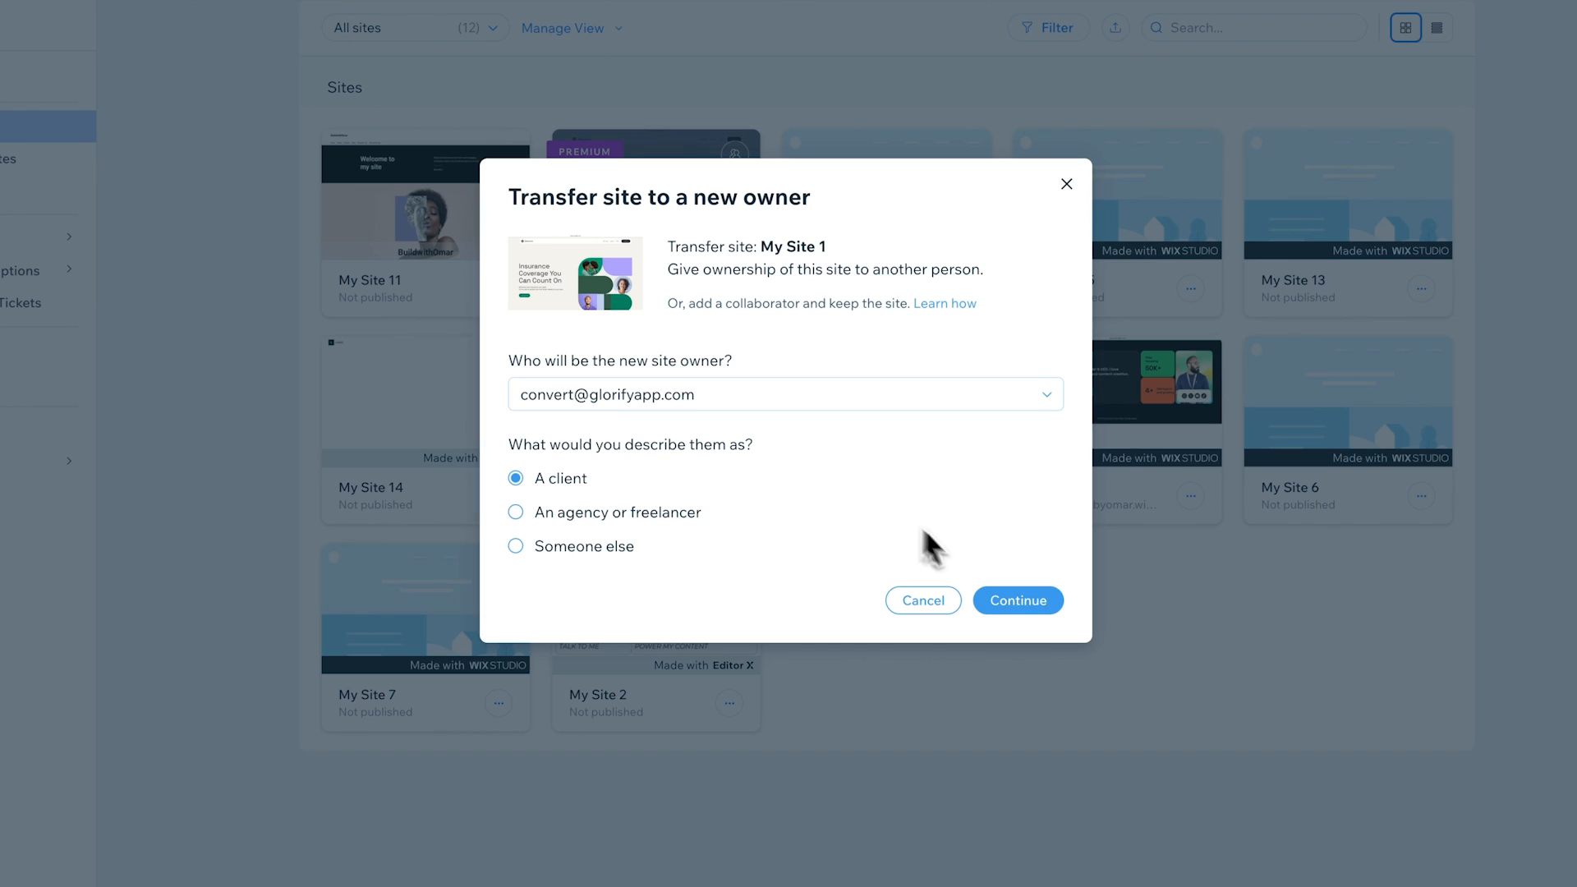
- Continue with the client as new owner and confirm transfer options including the Premium plan
left_click(1016, 600)
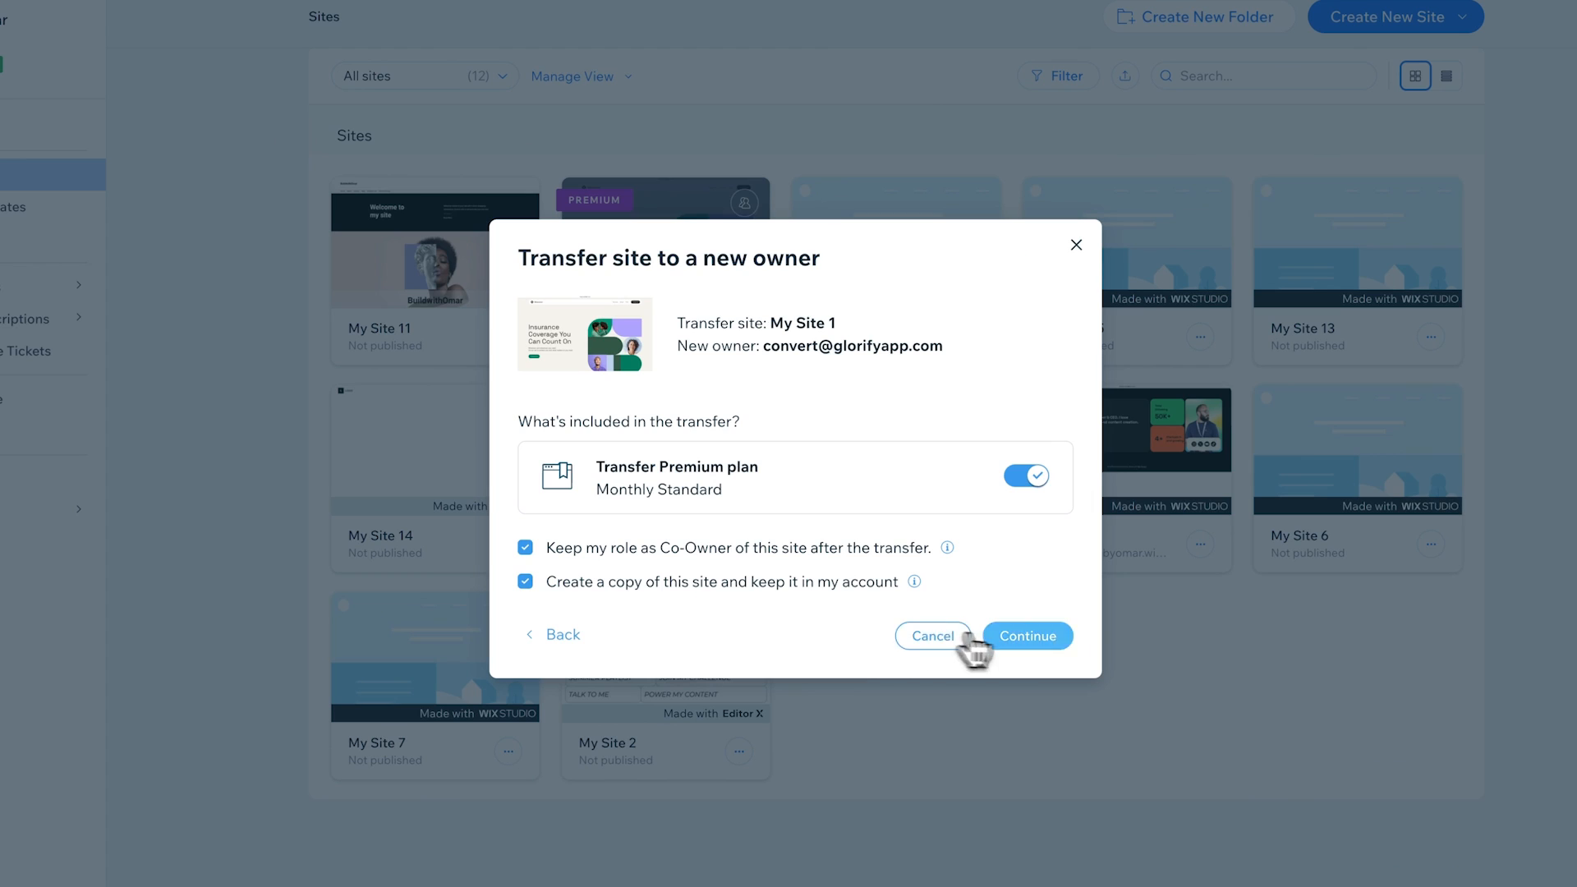
left_click(1027, 635)
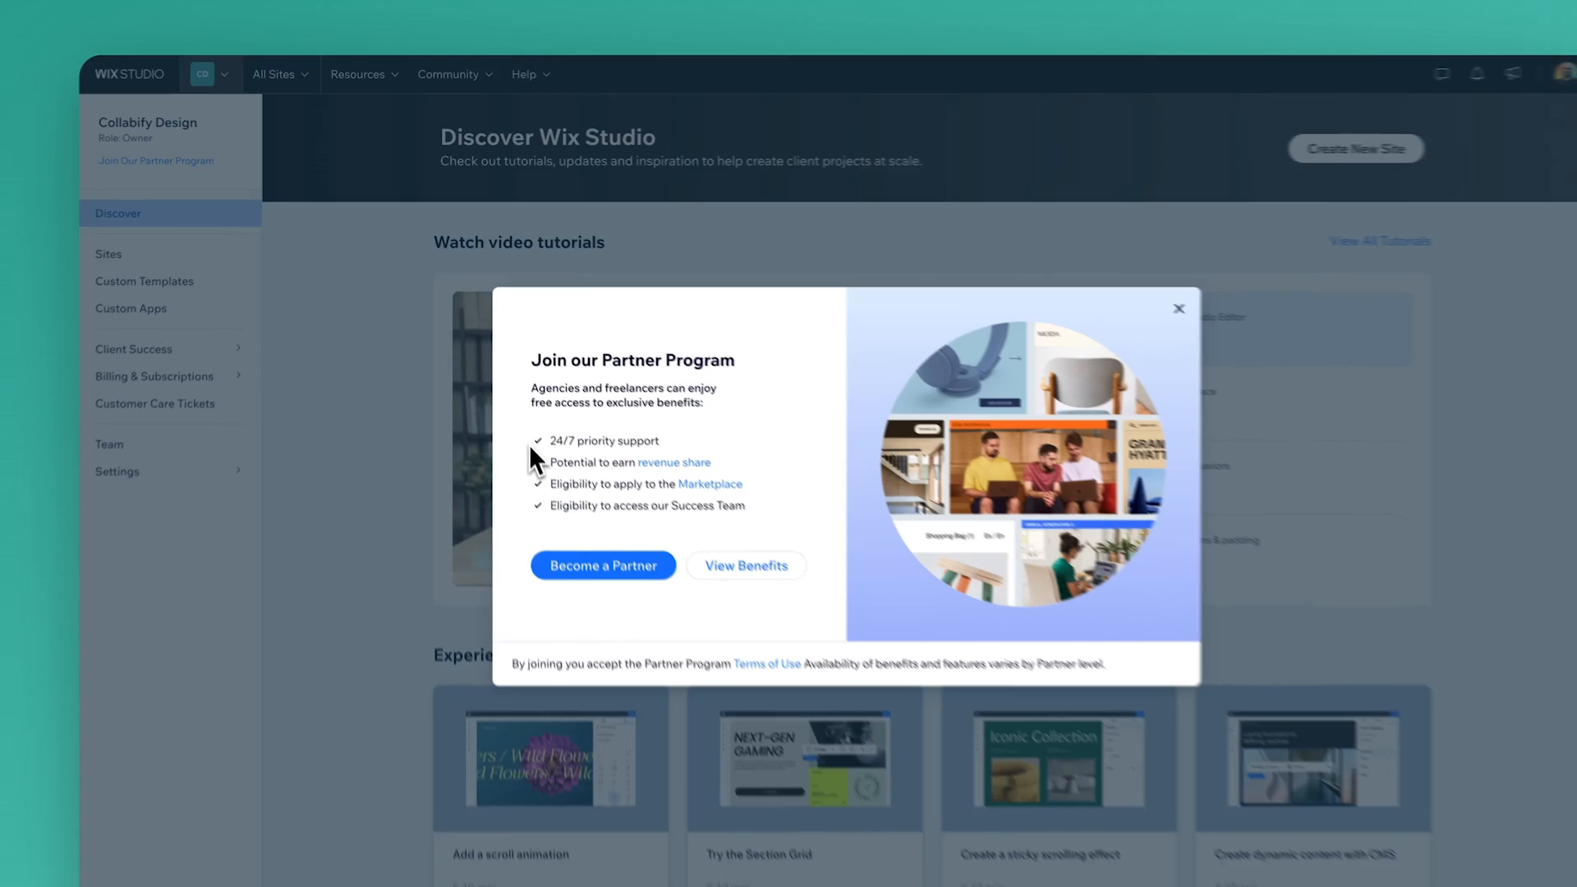
- Dismiss the Partner Program popup and read the revenue share eligibility article
left_click(602, 566)
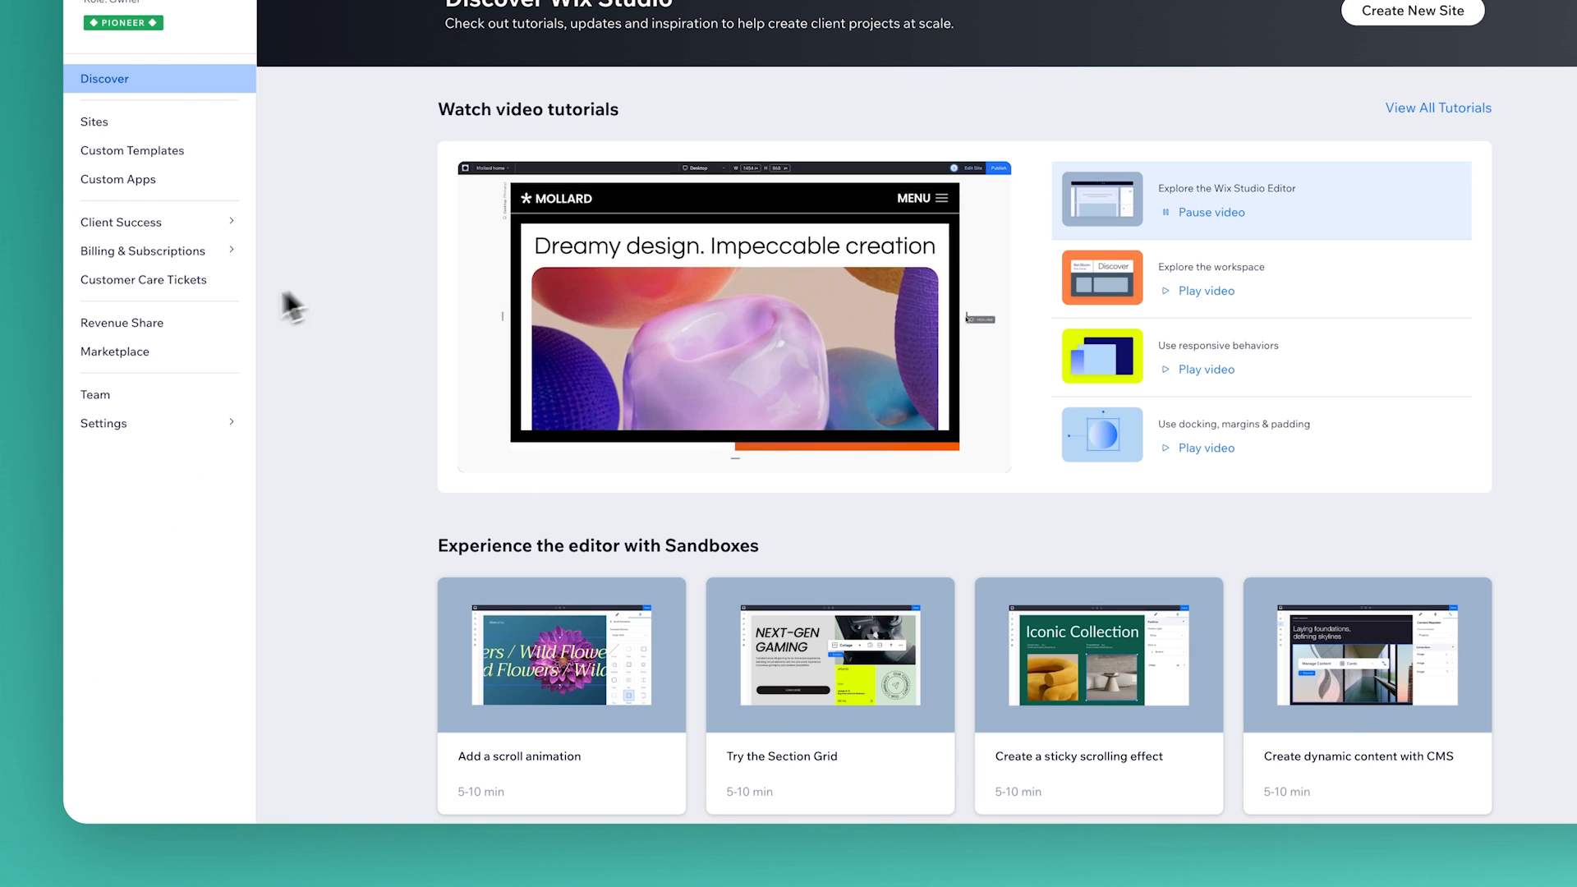
left_click(121, 323)
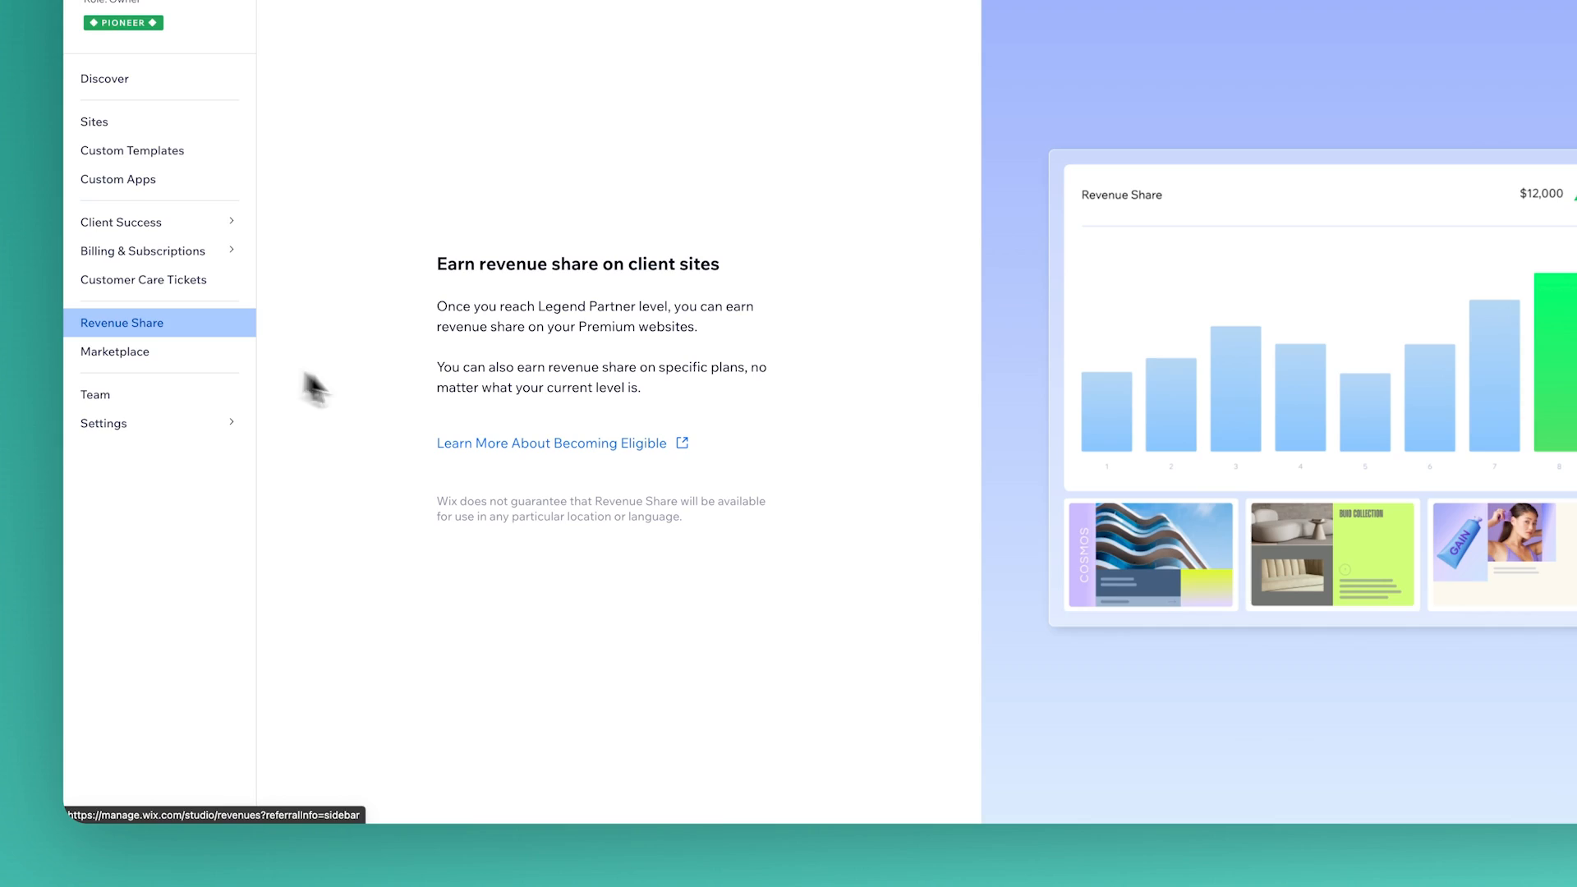
left_click(551, 442)
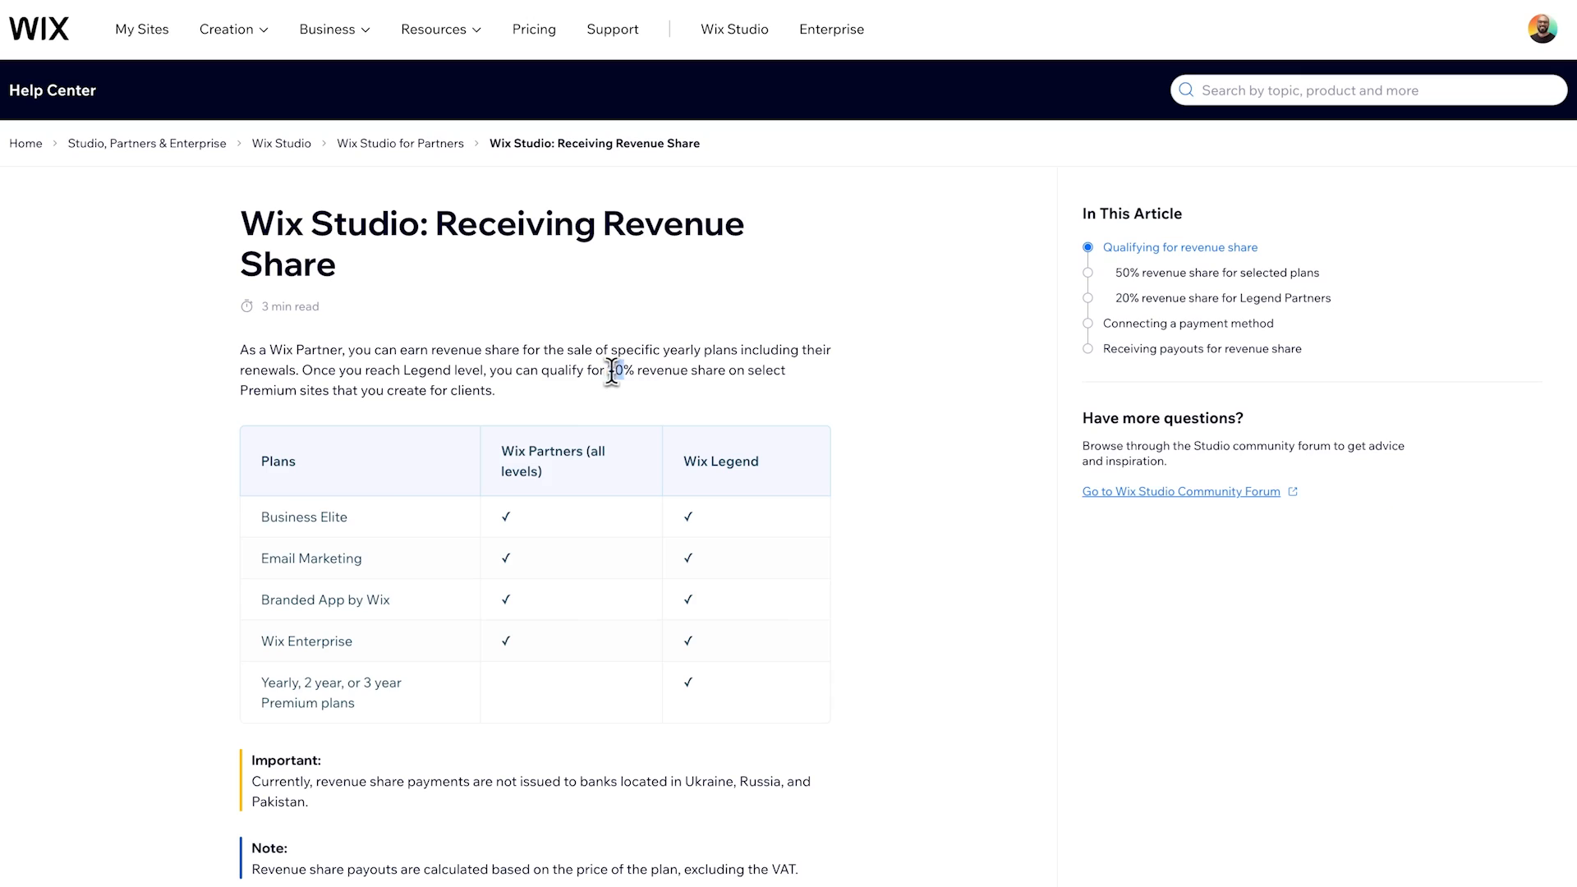
left_click_drag(611, 370, 689, 371)
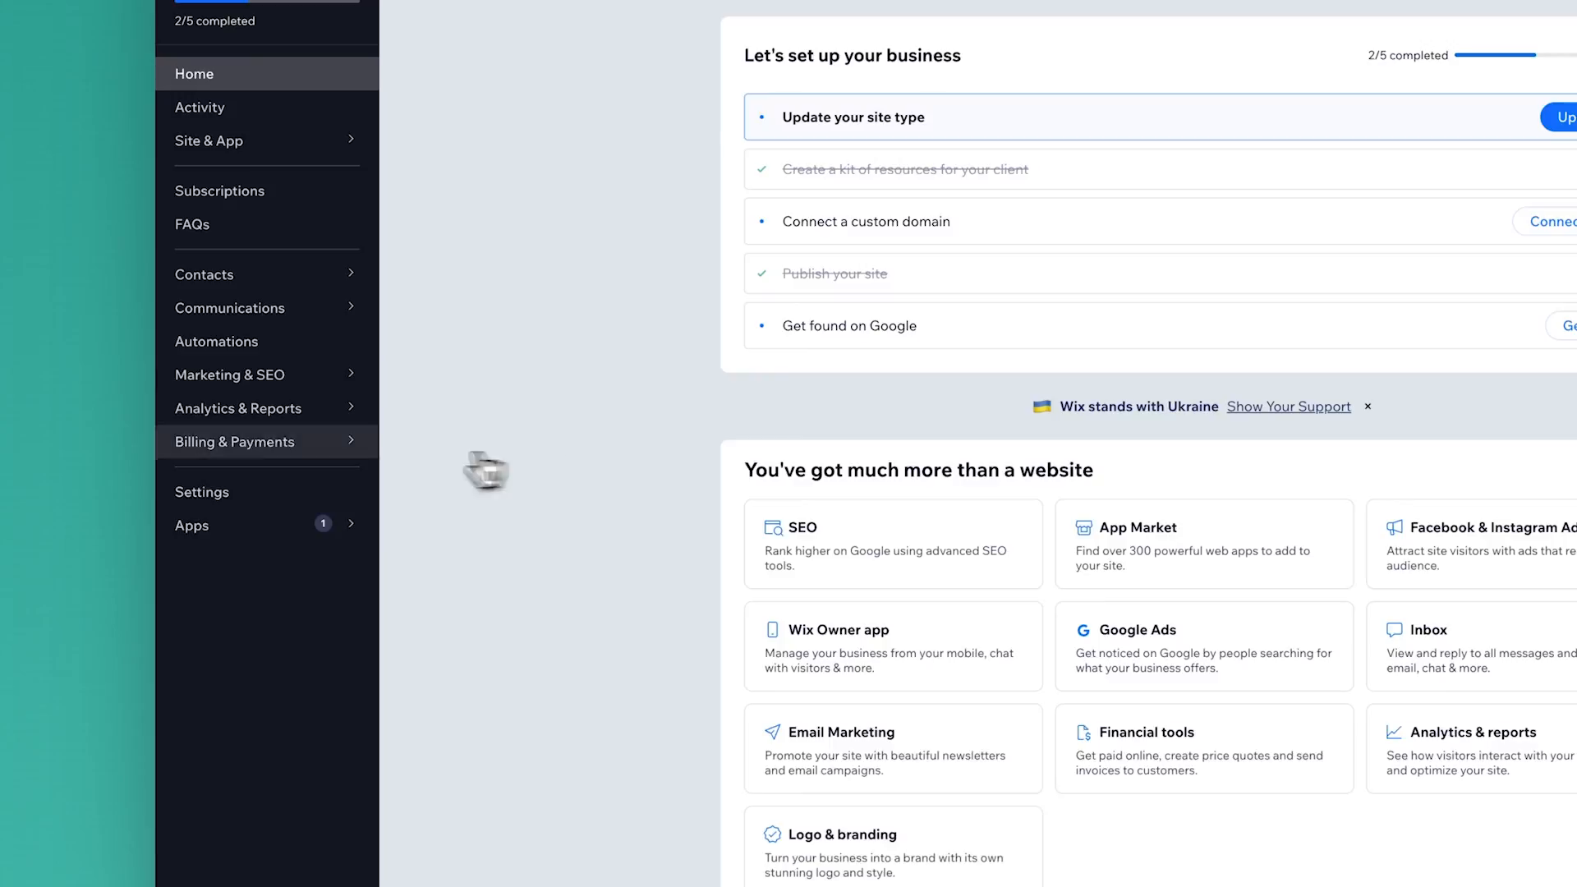
- Open Payments under Billing & Payments, then the Marketplace page
left_click(234, 442)
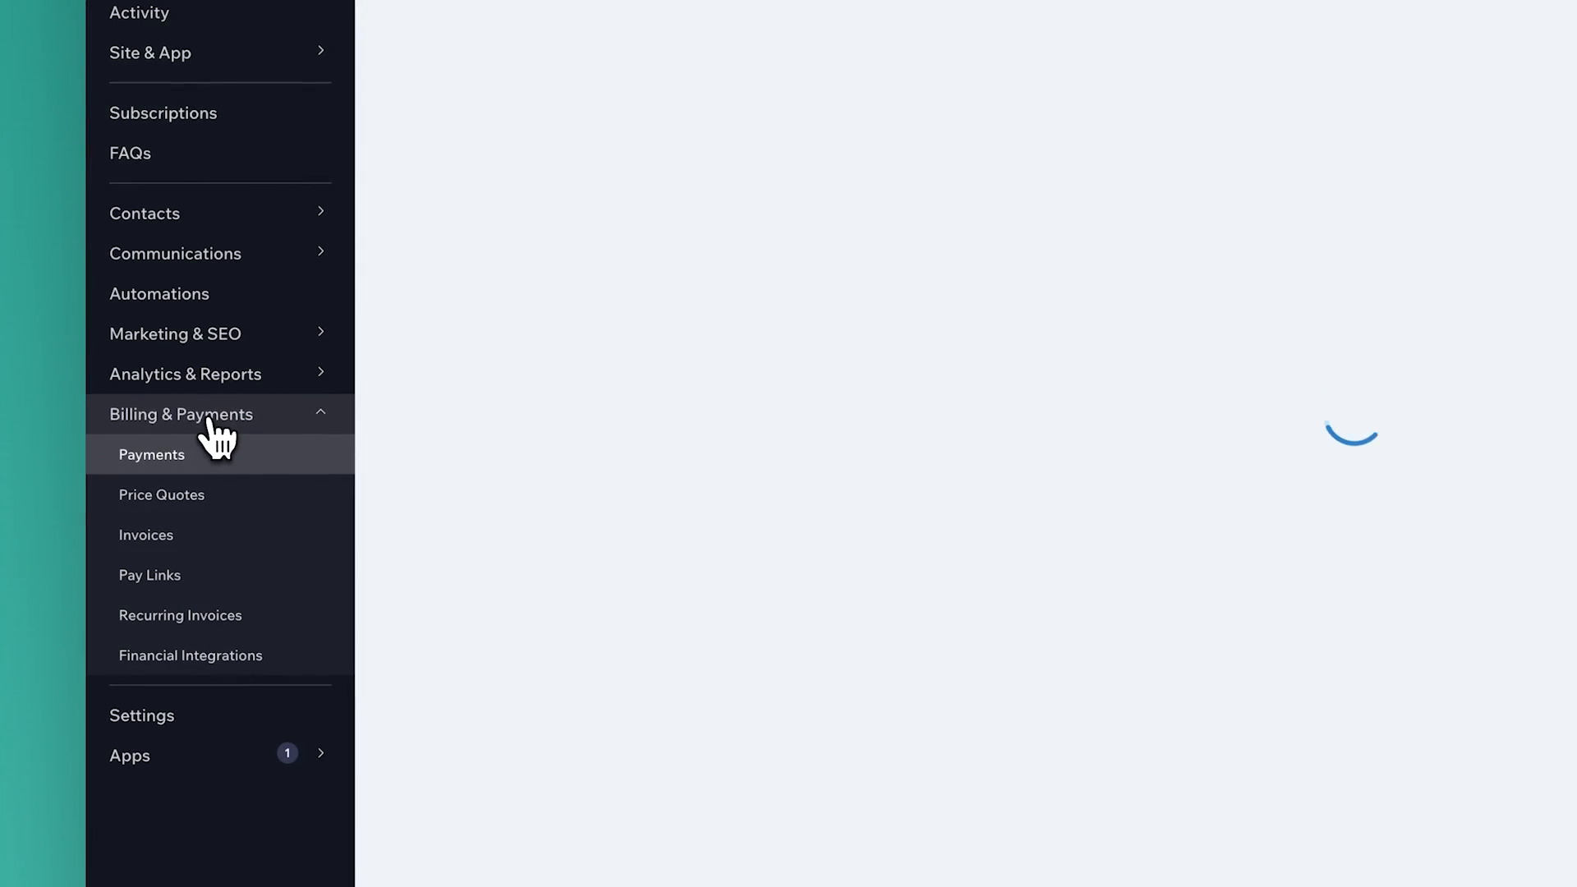
left_click(151, 453)
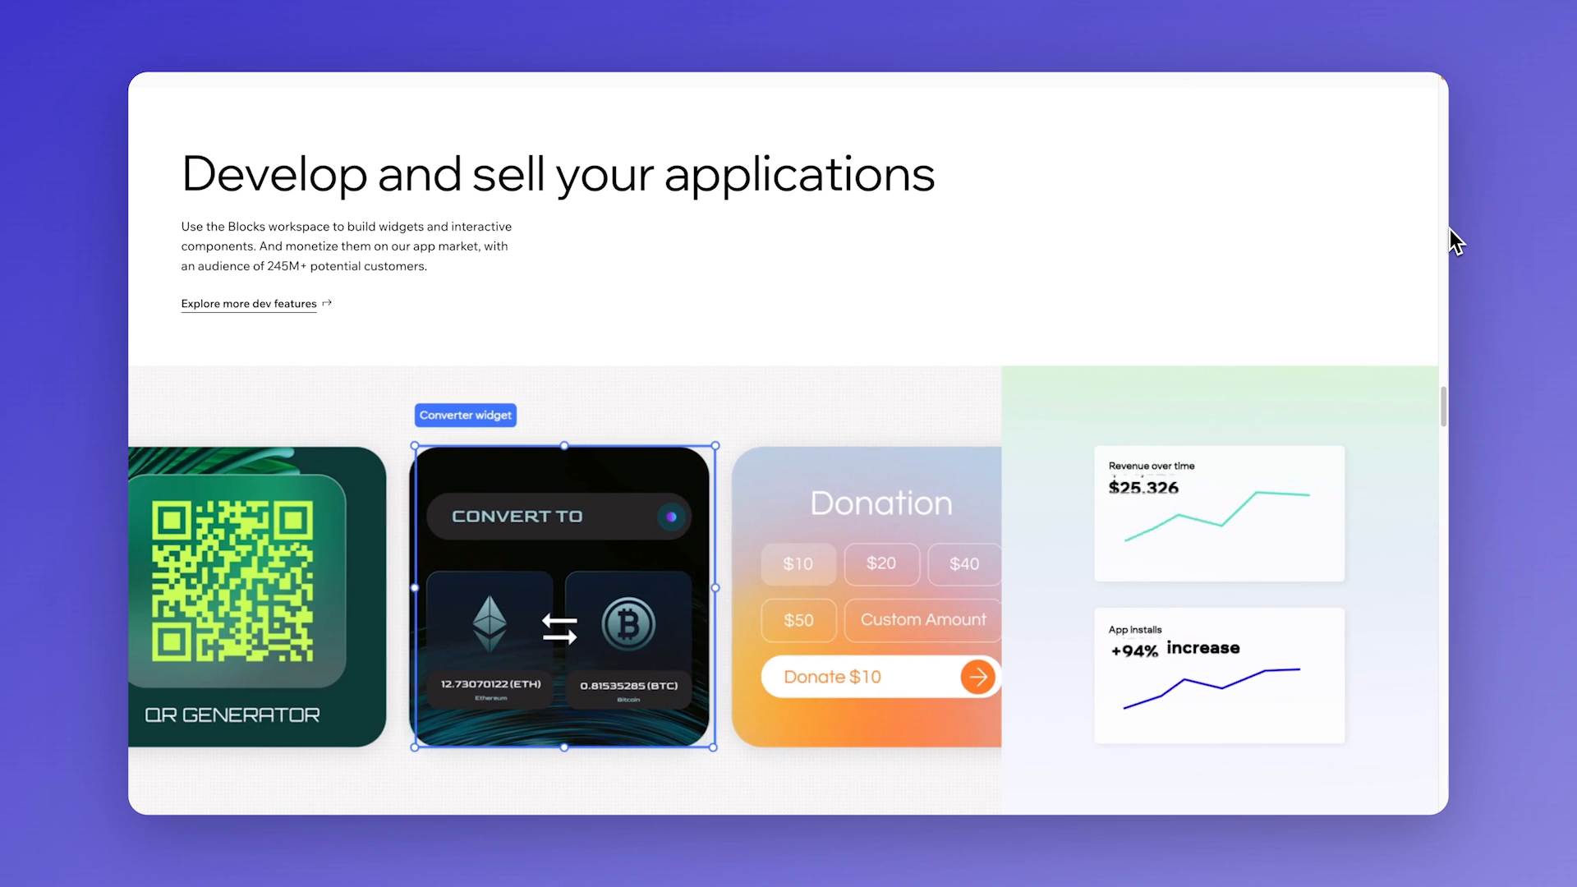
left_click(111, 394)
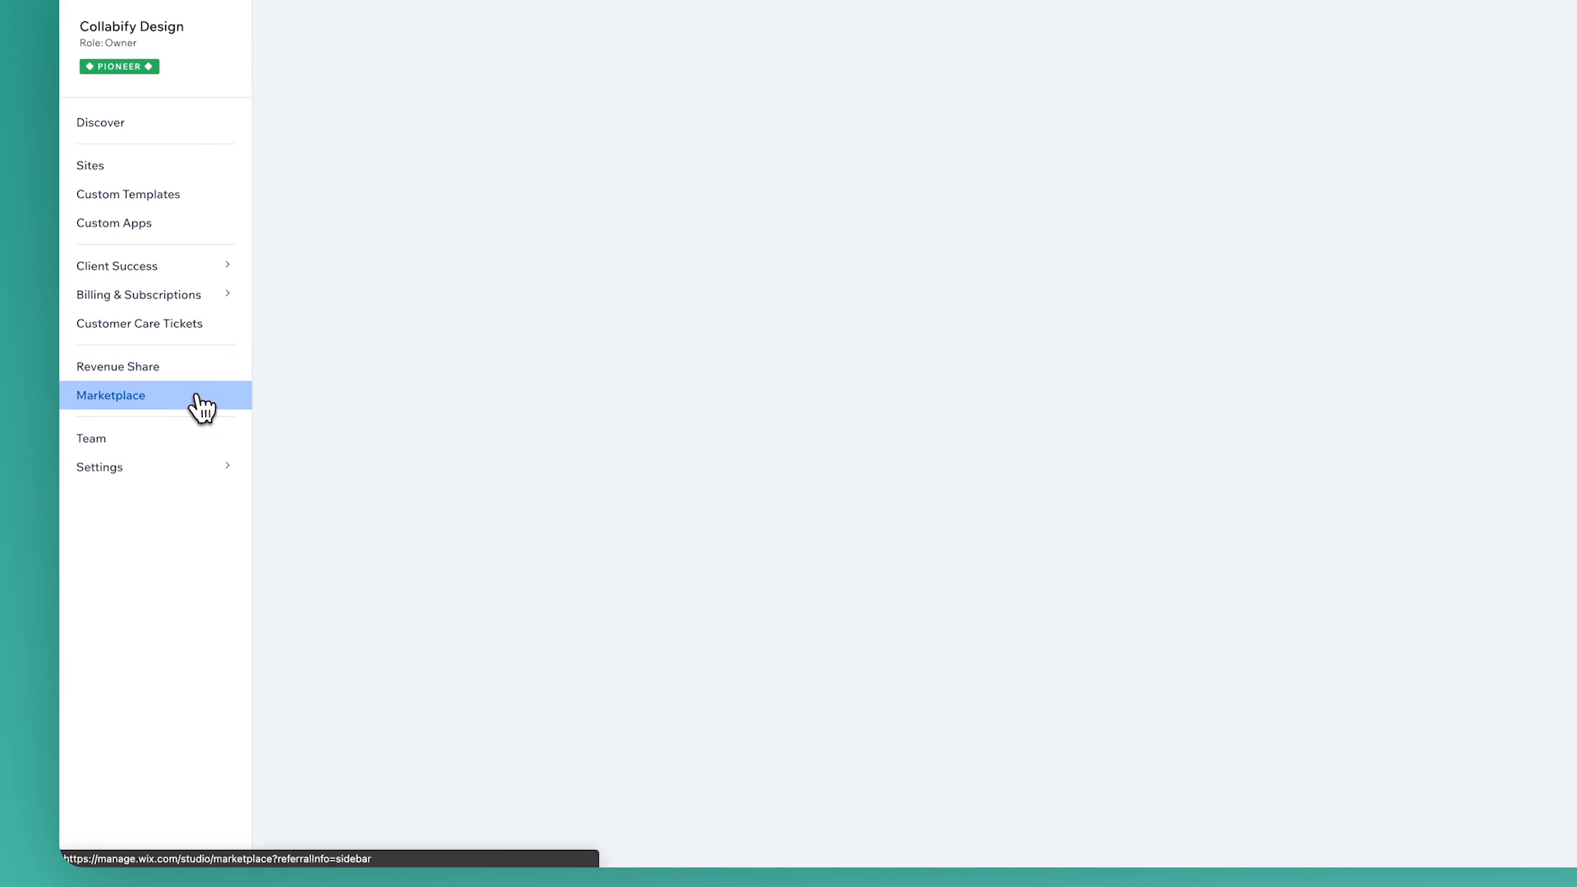
left_click(111, 395)
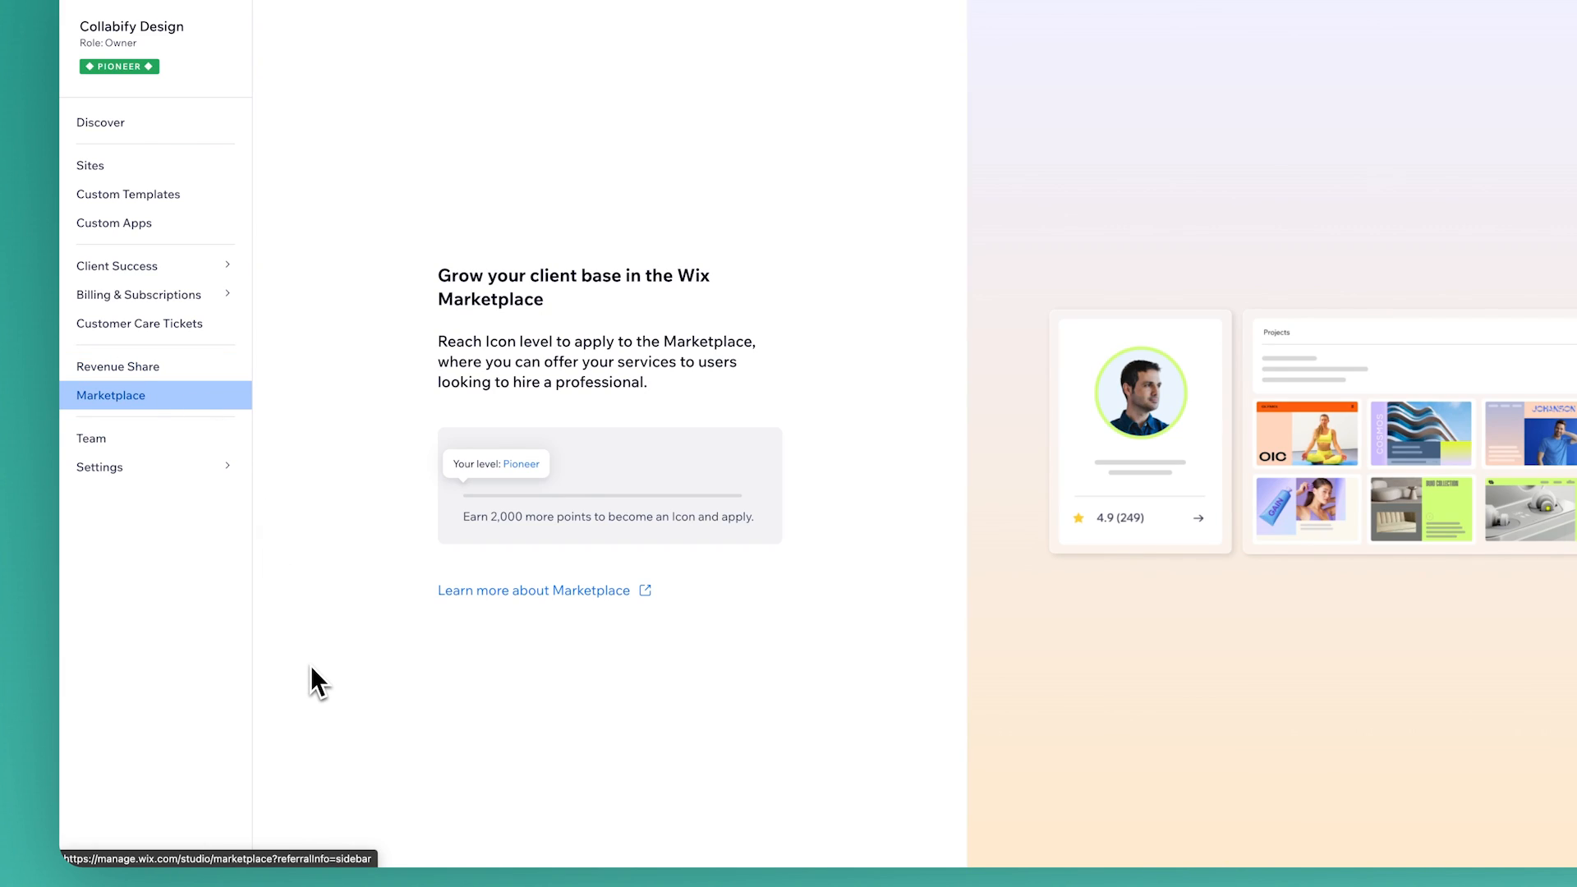